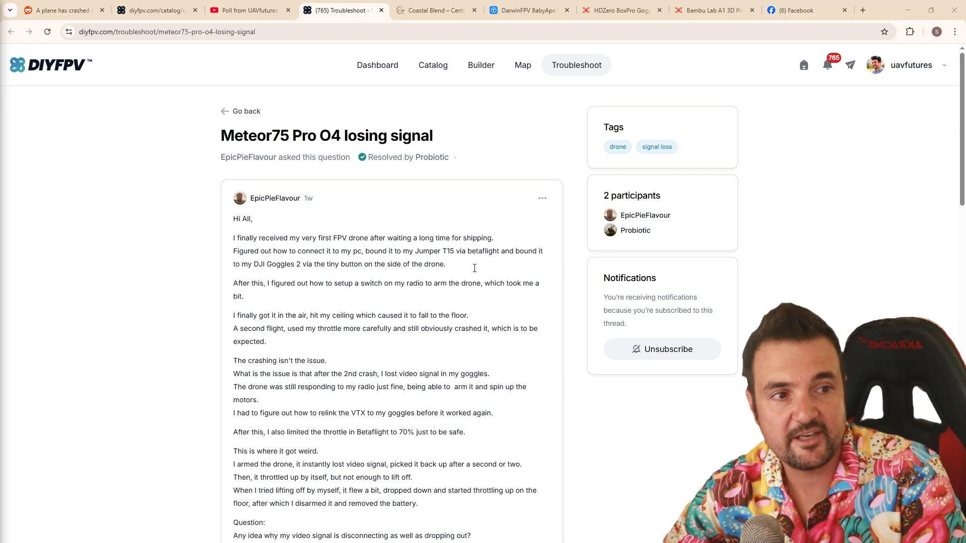
Scroll down the Meteor75 Pro thread and highlight the sentence about the second crash
{"action": "scroll", "scroll_direction": "down", "scroll_amount": 3}
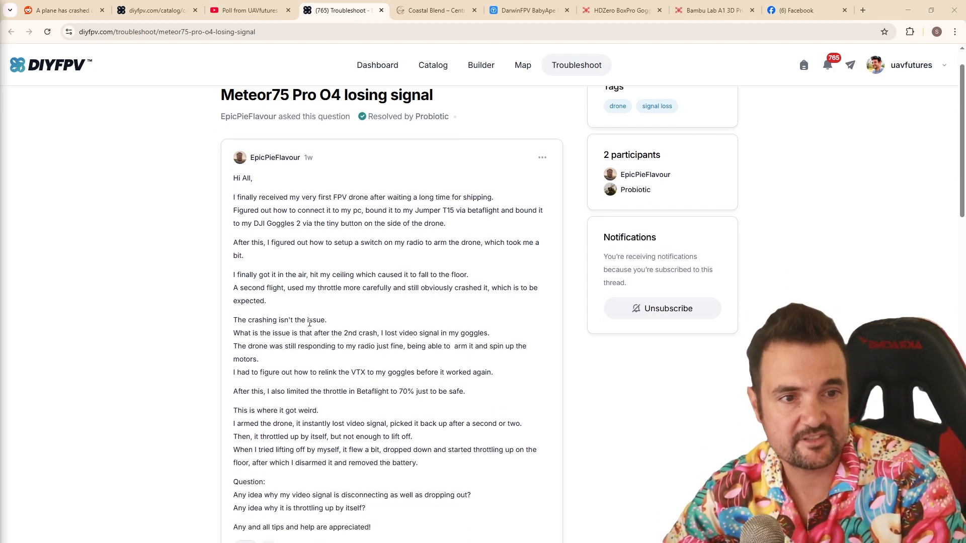
{"action": "scroll", "scroll_direction": "down", "scroll_amount": 3}
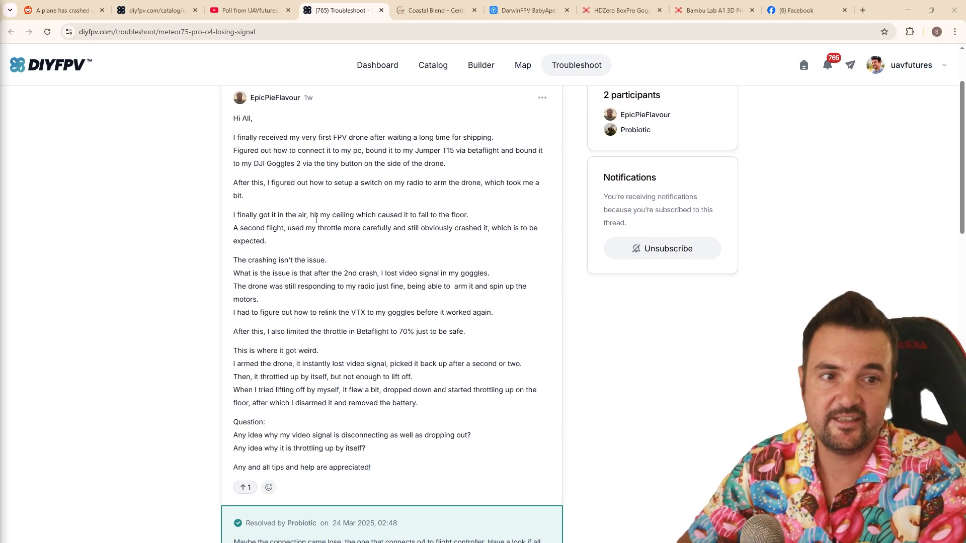
{"action": "left_click_drag", "start_coordinate": [316, 214], "coordinate": [360, 228]}
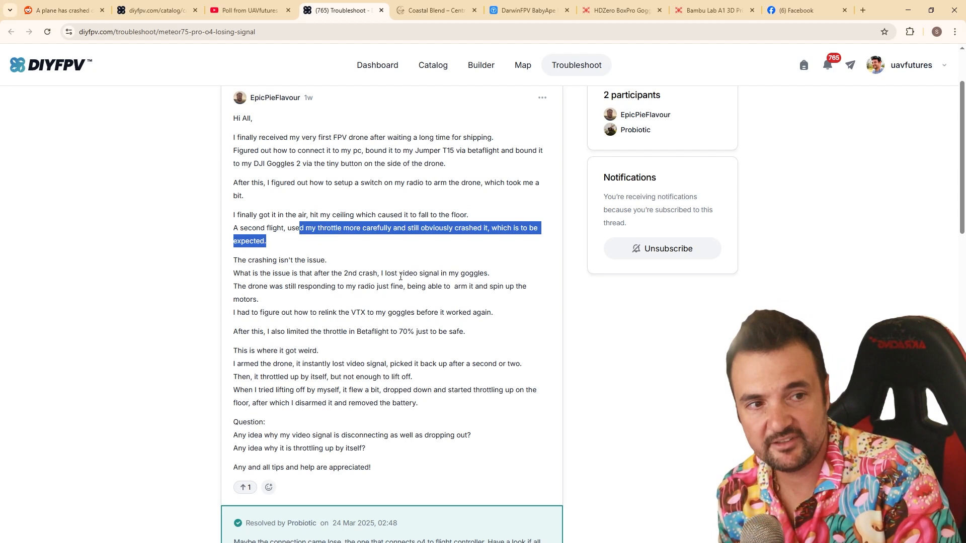
{"action": "left_click", "coordinate": [385, 267]}
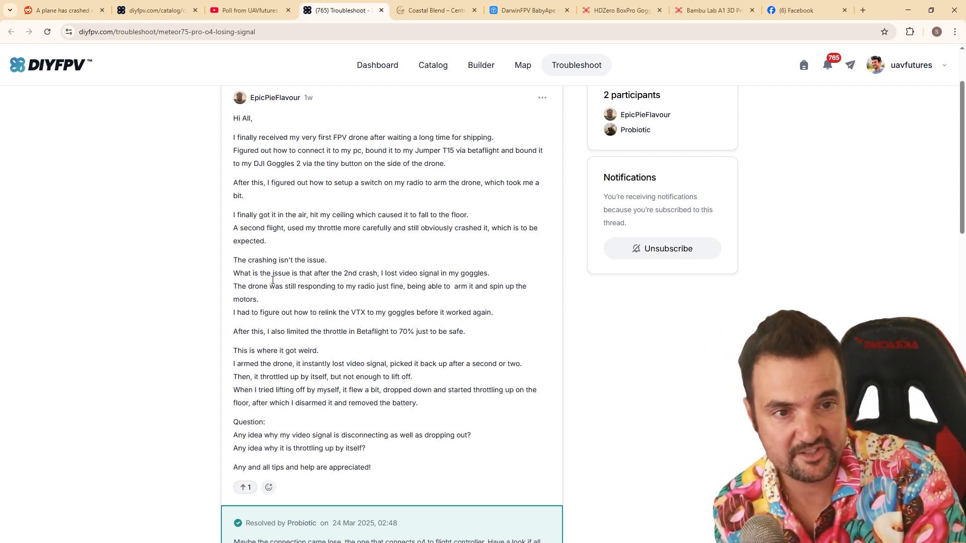
{"action": "left_click_drag", "start_coordinate": [261, 272], "coordinate": [295, 286]}
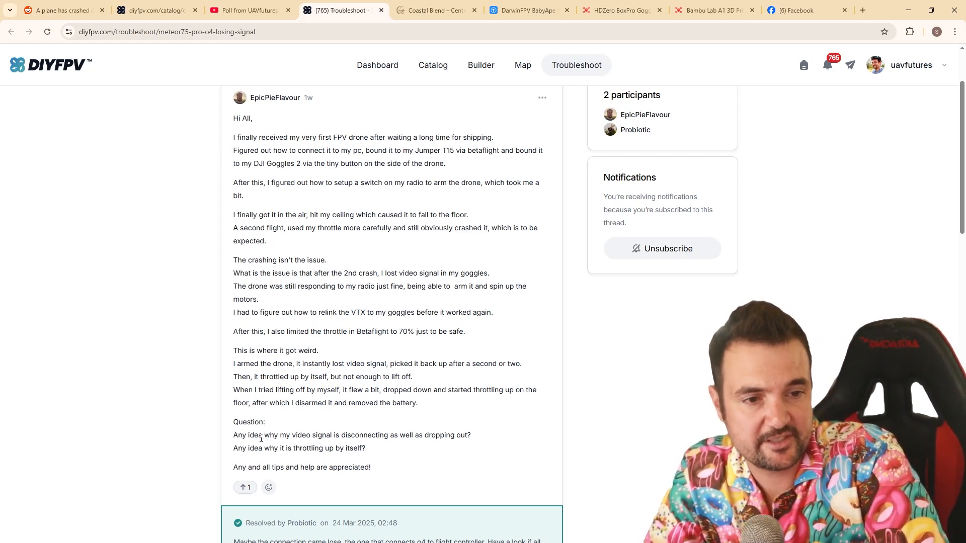
Highlight the poster's two questions and the part about throttling up by itself
{"action": "left_click_drag", "start_coordinate": [264, 435], "coordinate": [365, 448]}
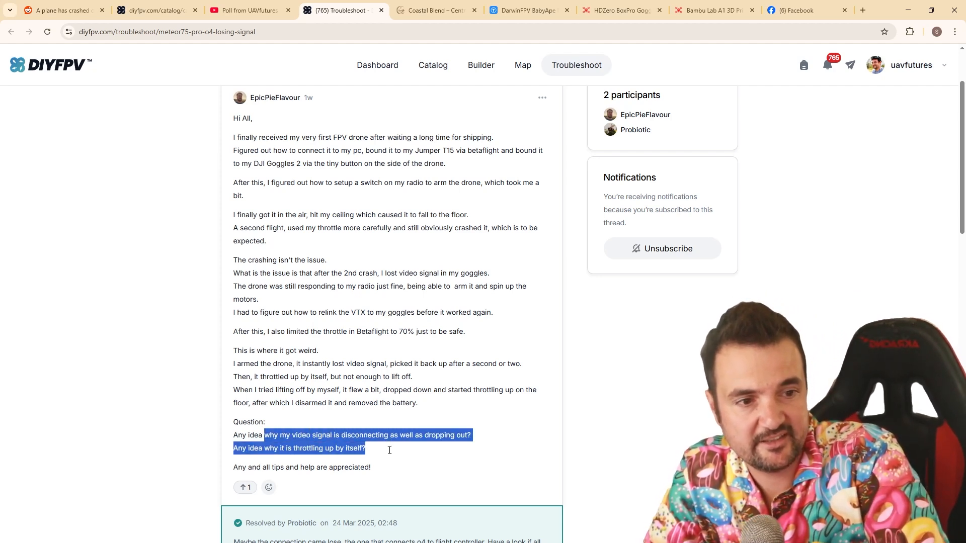
{"action": "left_click", "coordinate": [376, 448]}
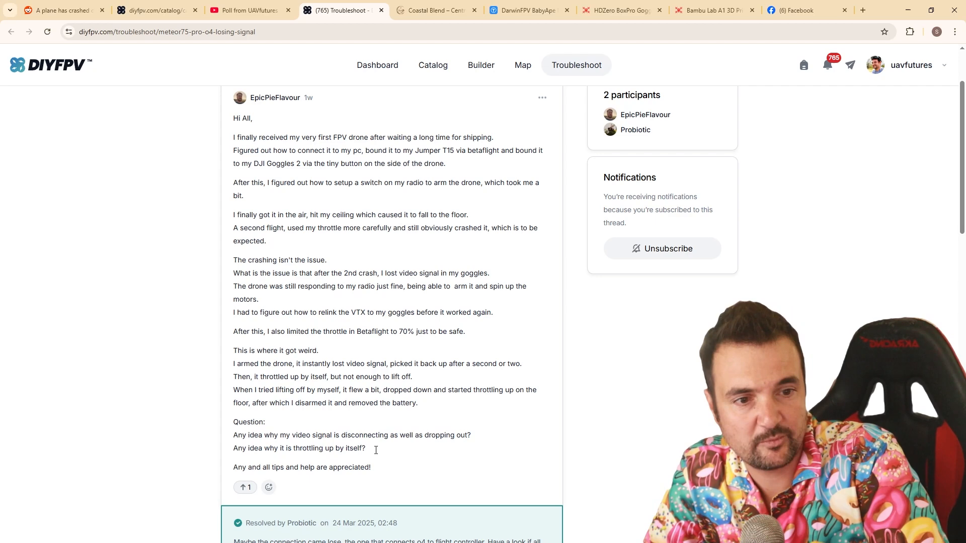
{"action": "left_click_drag", "start_coordinate": [306, 448], "coordinate": [366, 448]}
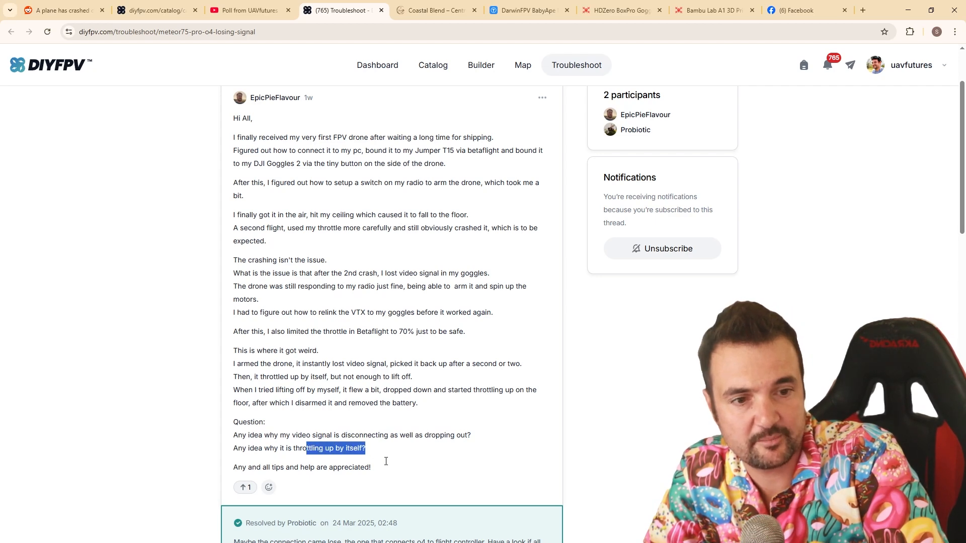
{"action": "left_click", "coordinate": [380, 469]}
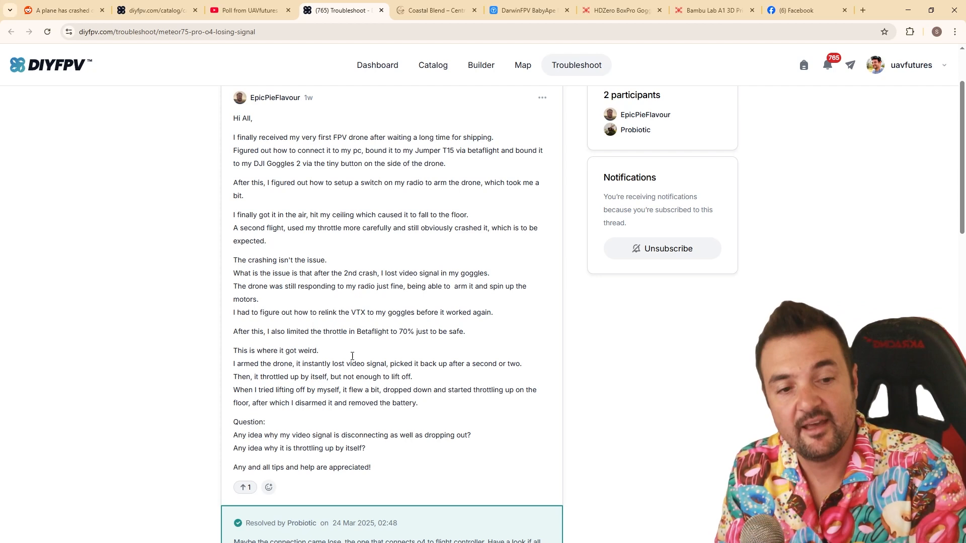
{"action": "left_click_drag", "start_coordinate": [255, 448], "coordinate": [365, 448]}
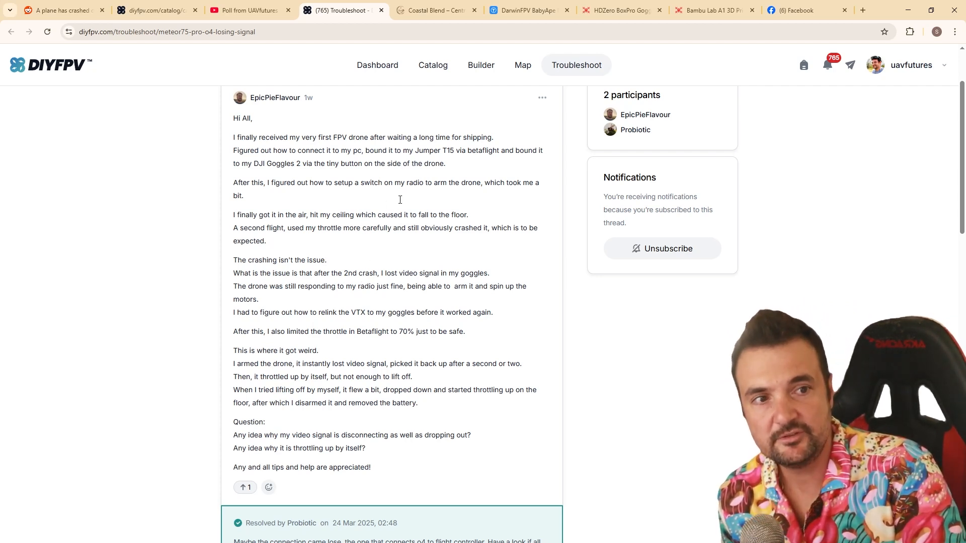
Highlight the note about limiting throttle to 70%, then open the Radiomaster Pocket games Gx12 question
{"action": "left_click_drag", "start_coordinate": [362, 332], "coordinate": [466, 331]}
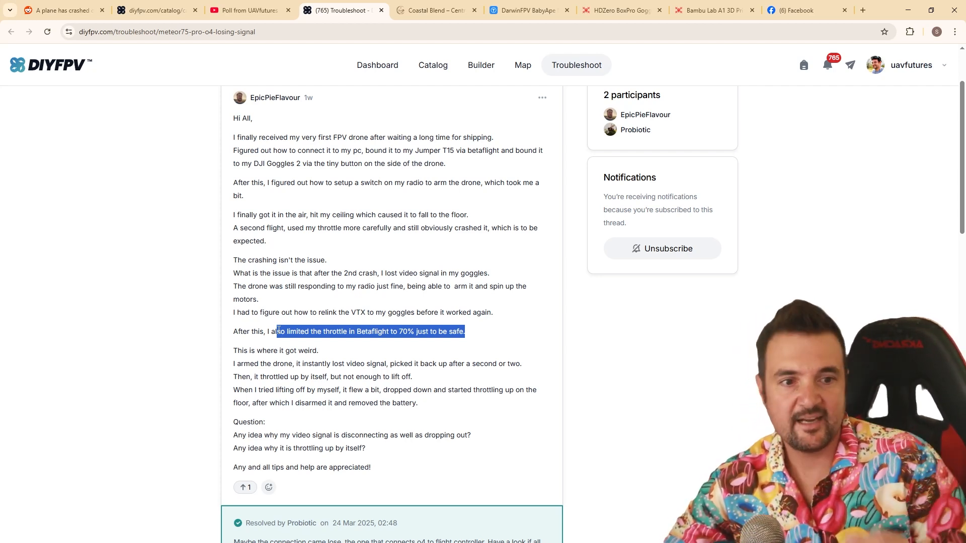
{"action": "mouse_move", "coordinate": [345, 395]}
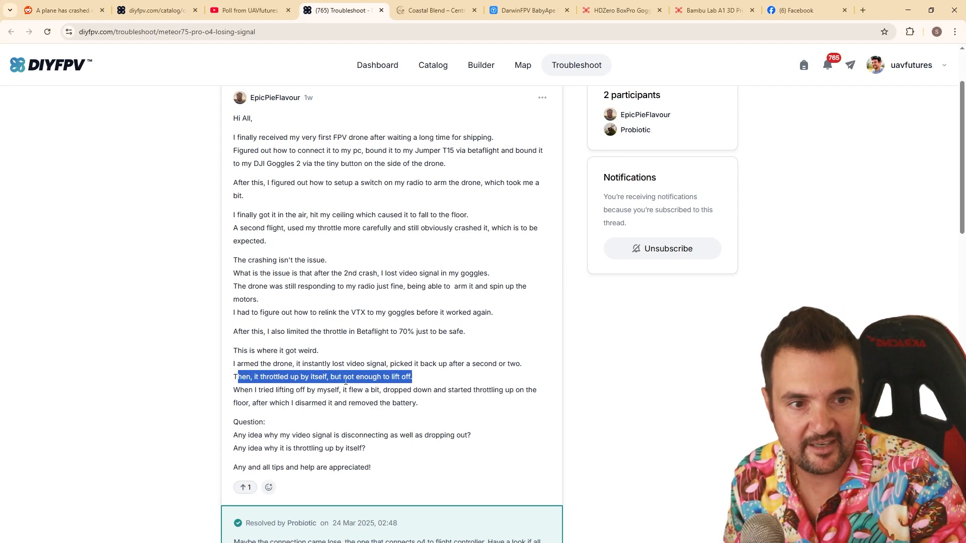
{"action": "left_click", "coordinate": [362, 447]}
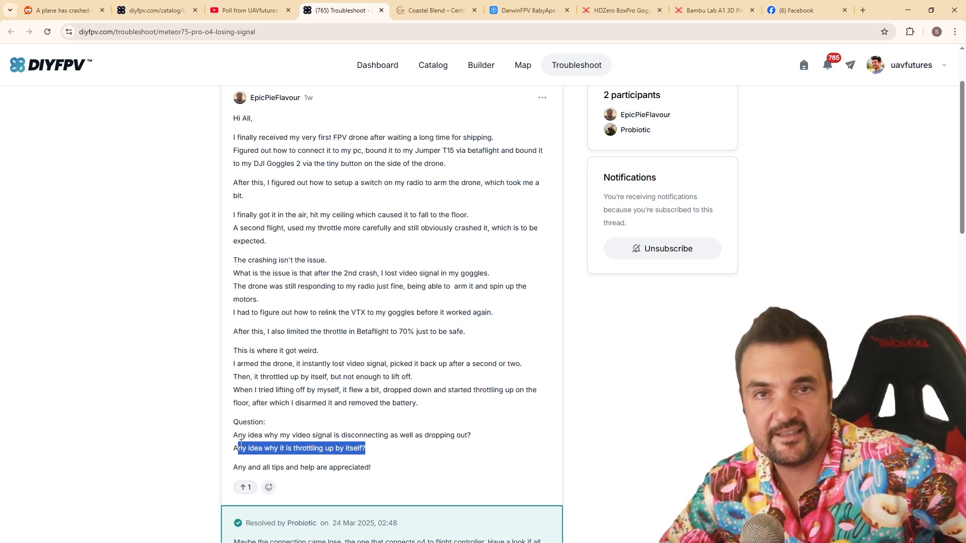
{"action": "mouse_move", "coordinate": [632, 302]}
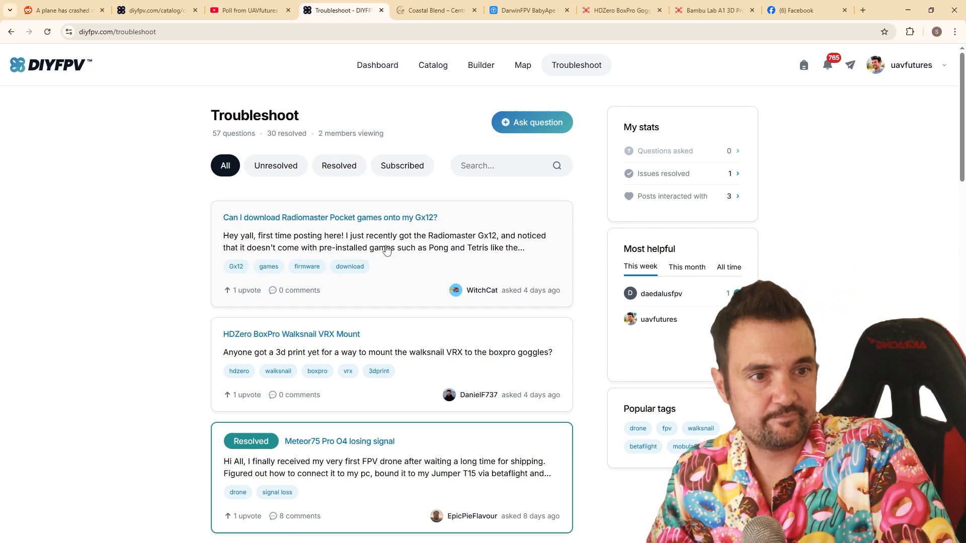
{"action": "mouse_move", "coordinate": [291, 259]}
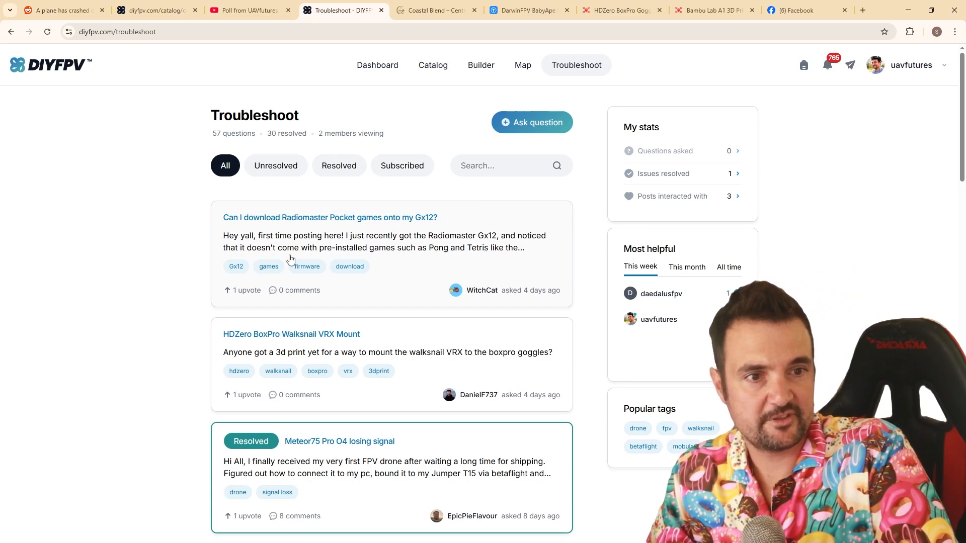
{"action": "mouse_move", "coordinate": [382, 265]}
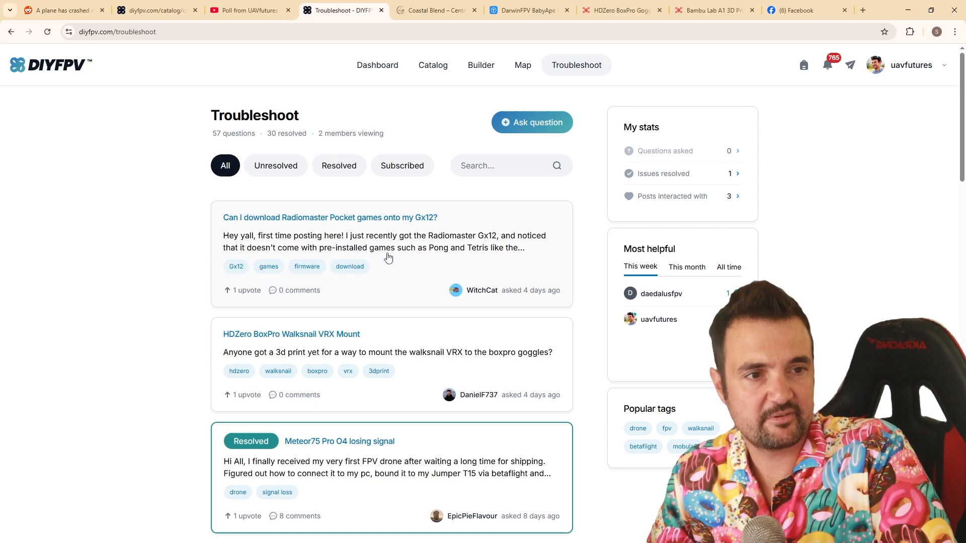
{"action": "left_click", "coordinate": [330, 218]}
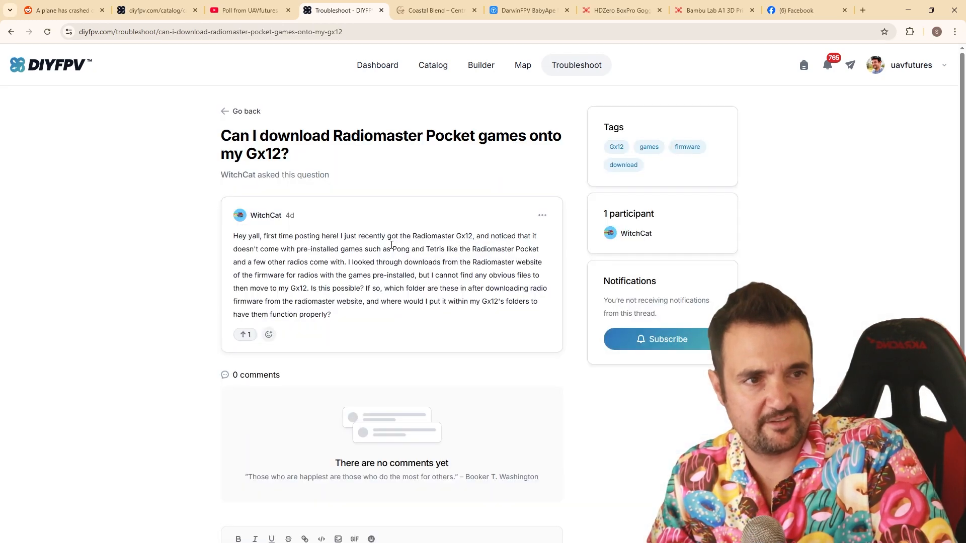